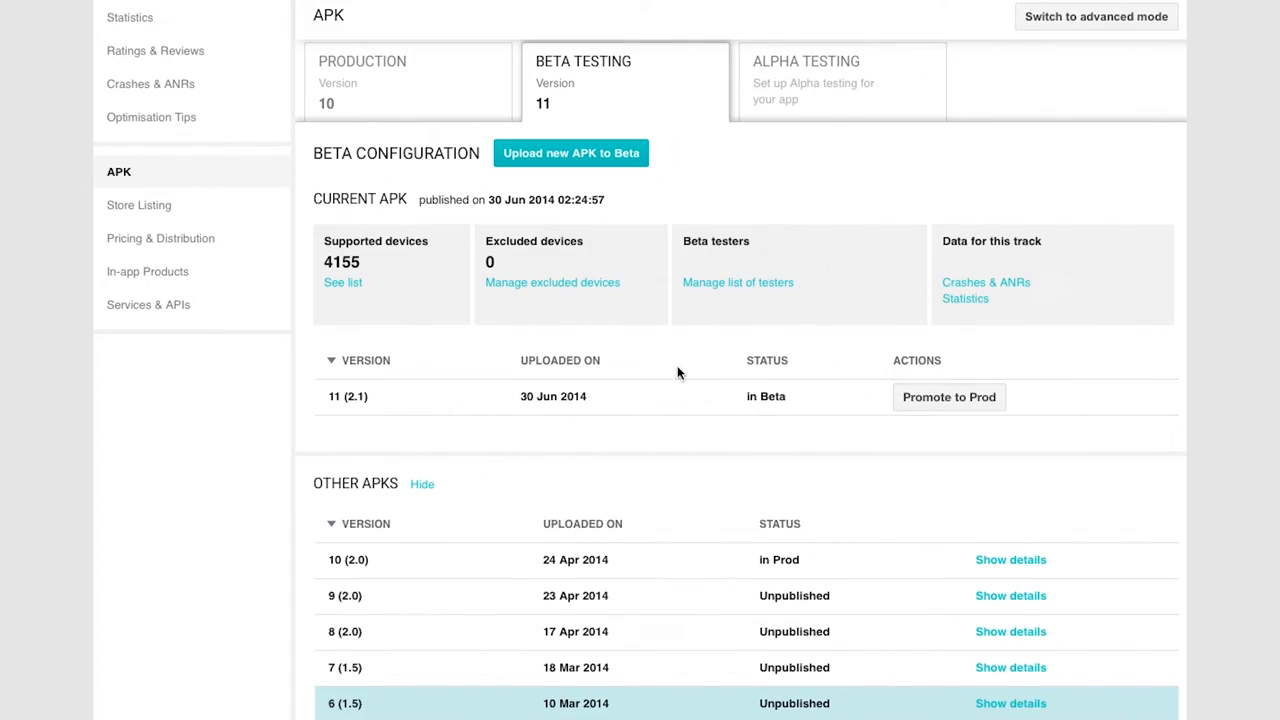
mouse_move(615, 68)
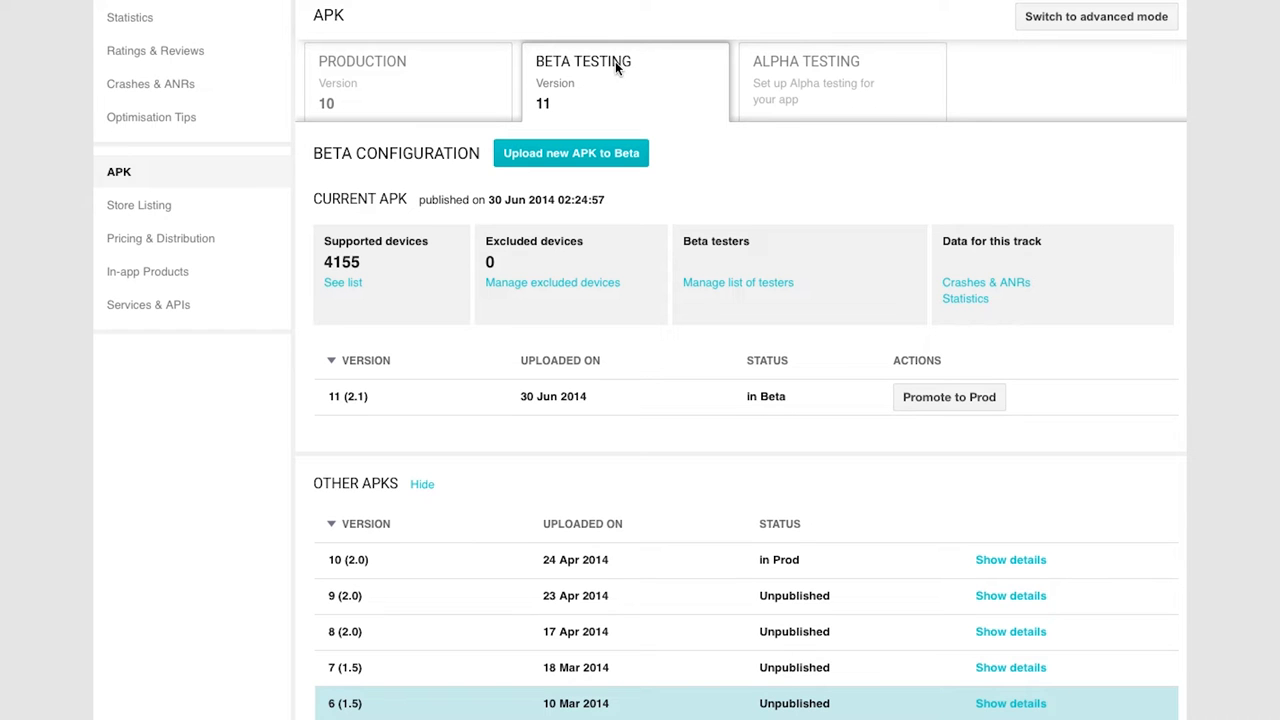
mouse_move(737, 282)
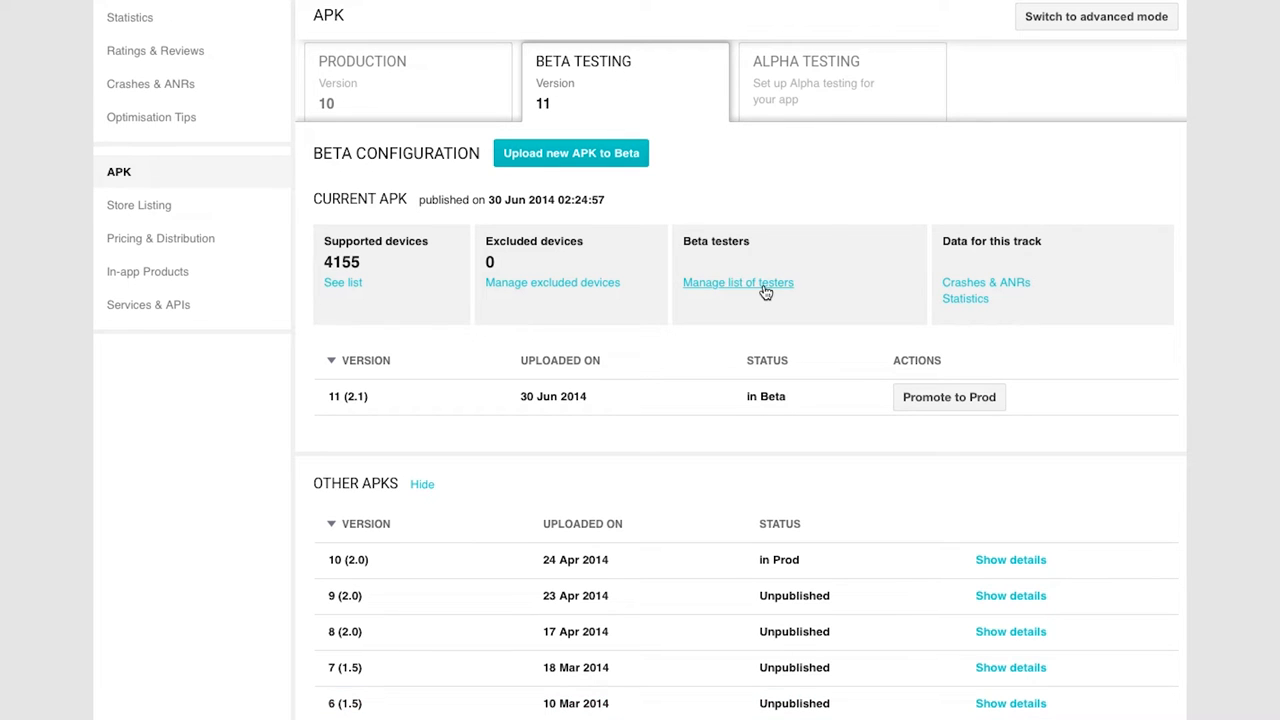
Review the beta testers list, then start and abandon a new beta APK upload.
left_click(737, 282)
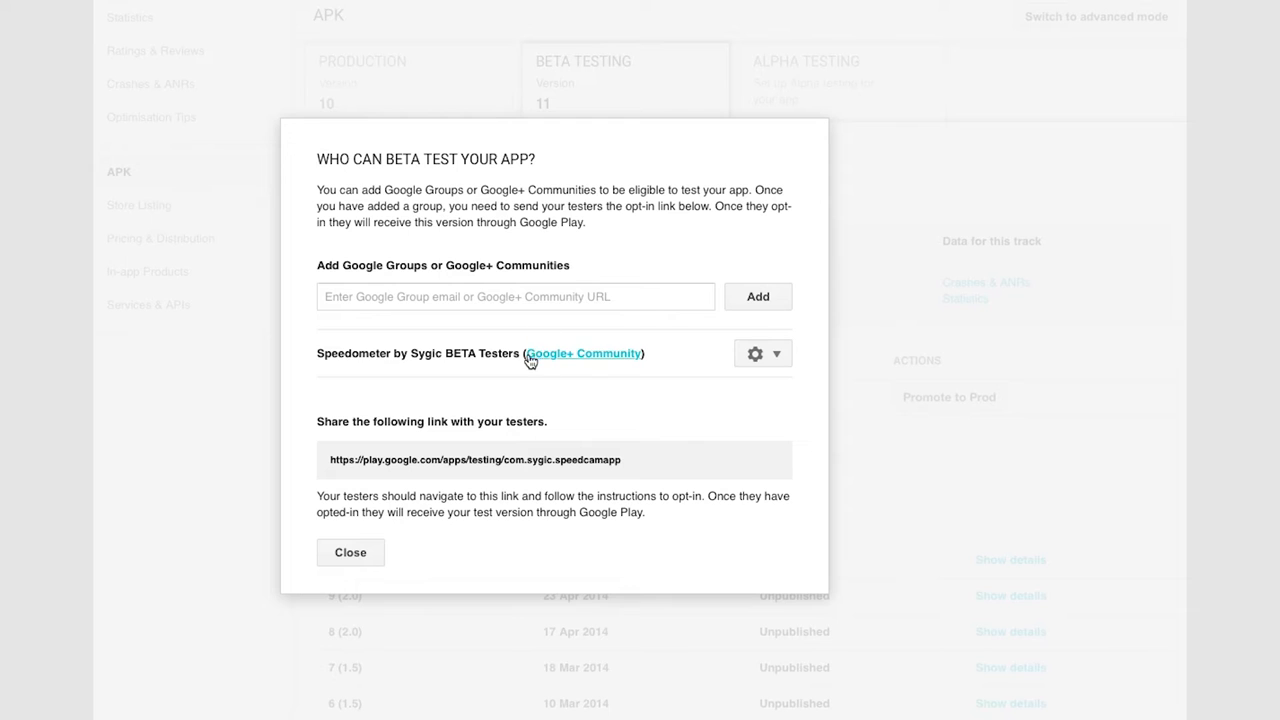
left_click(775, 353)
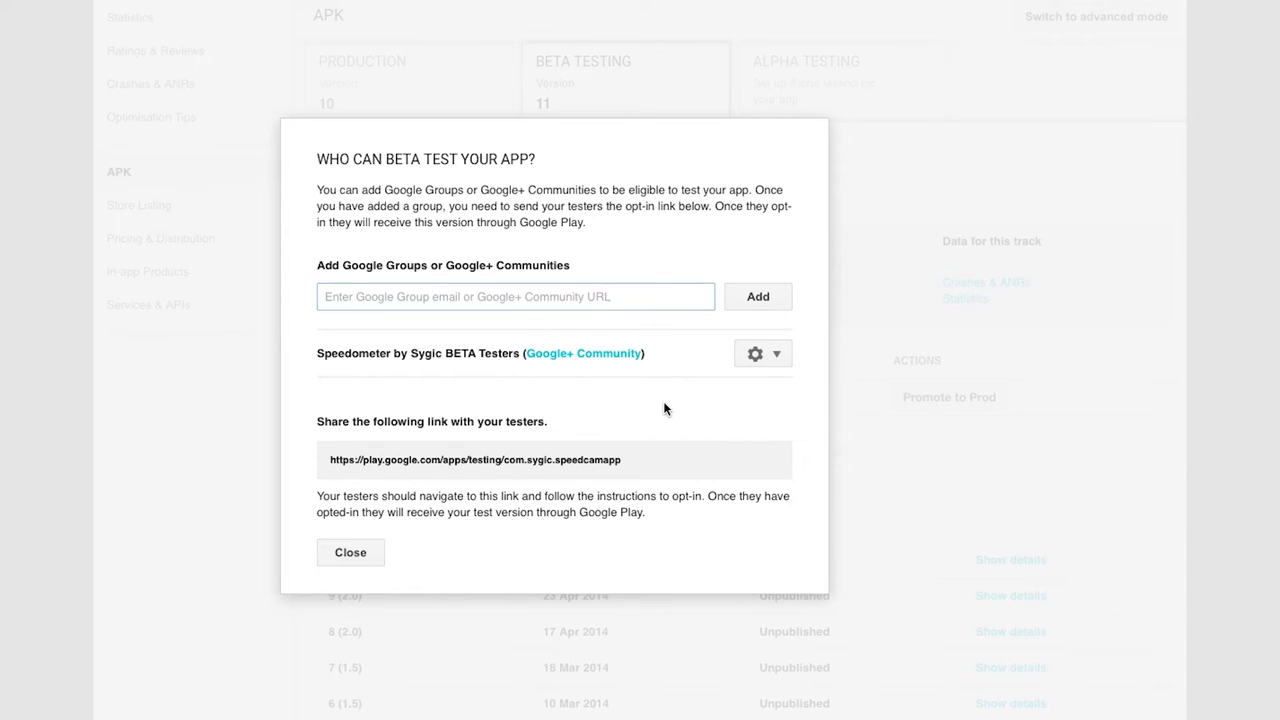
mouse_move(333, 469)
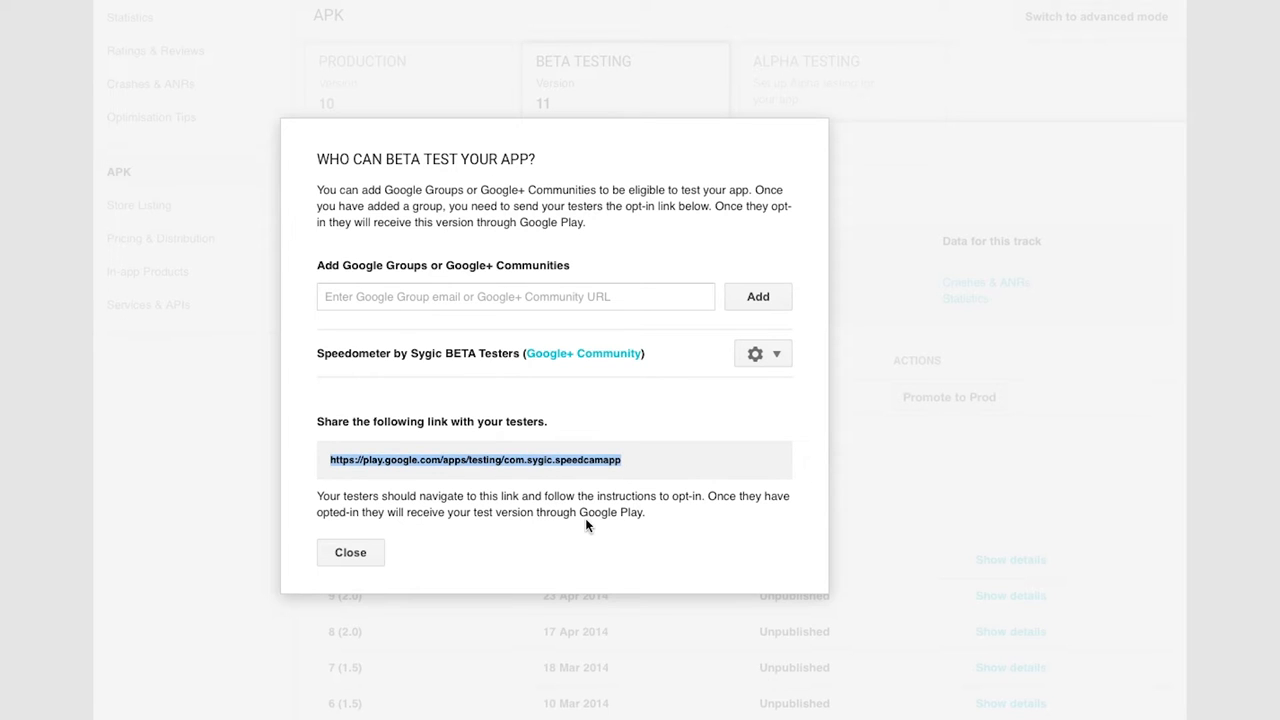
left_click(350, 552)
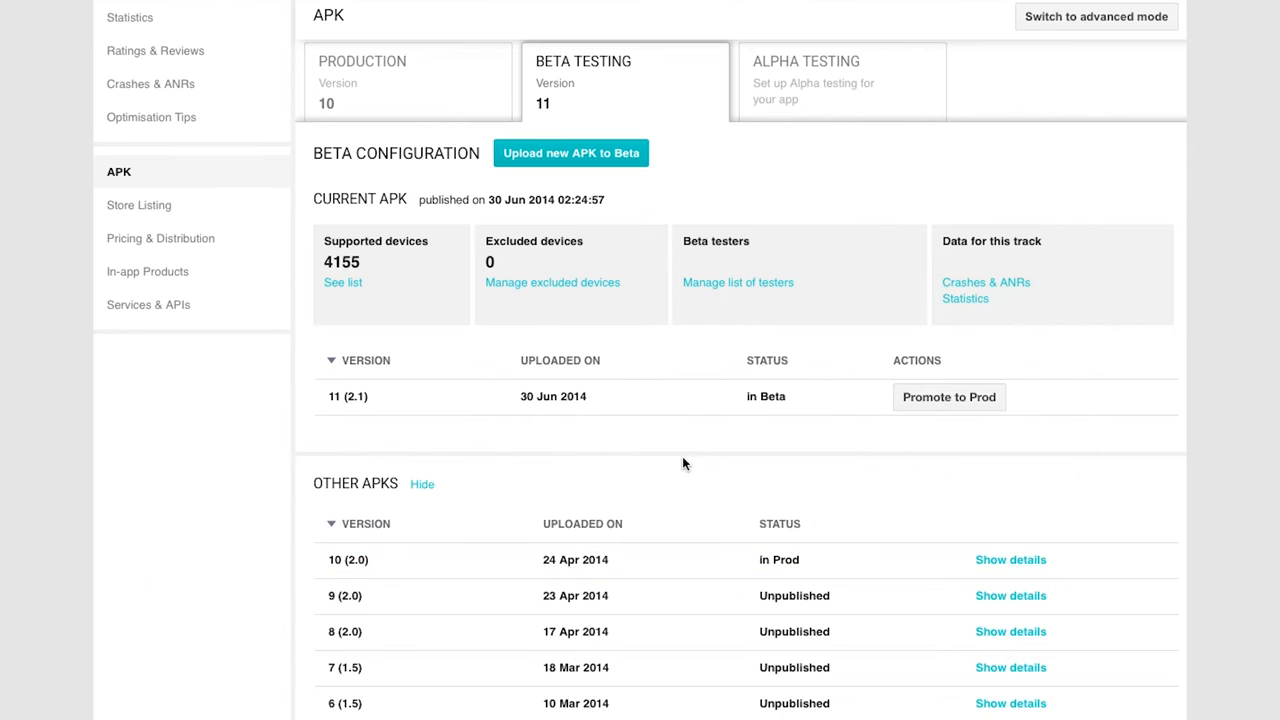
mouse_move(571, 152)
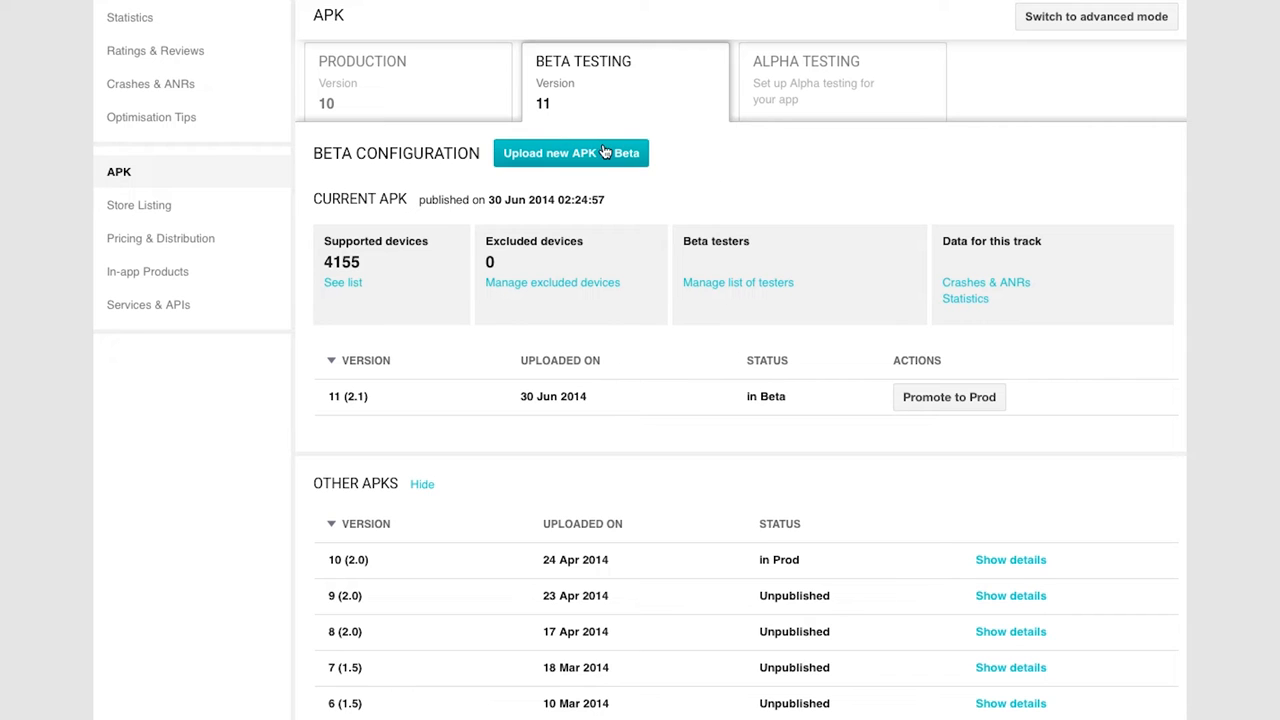
left_click(570, 153)
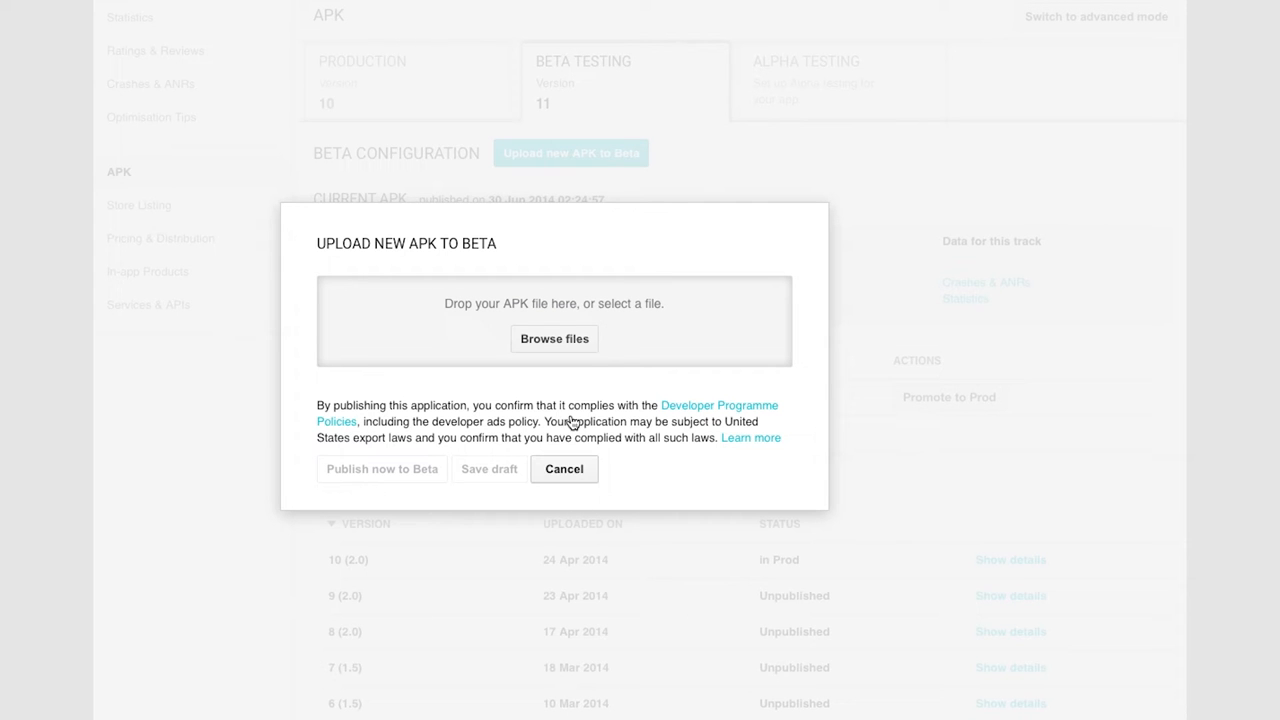
mouse_move(561, 476)
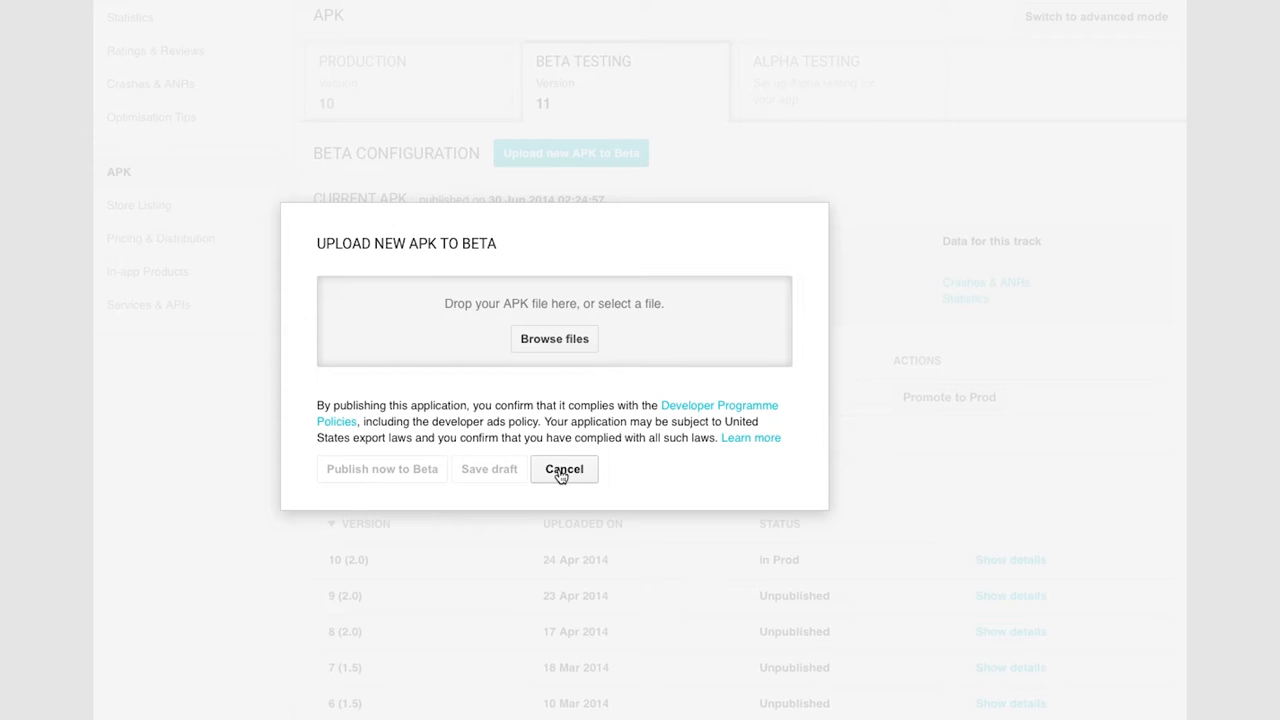
left_click(563, 469)
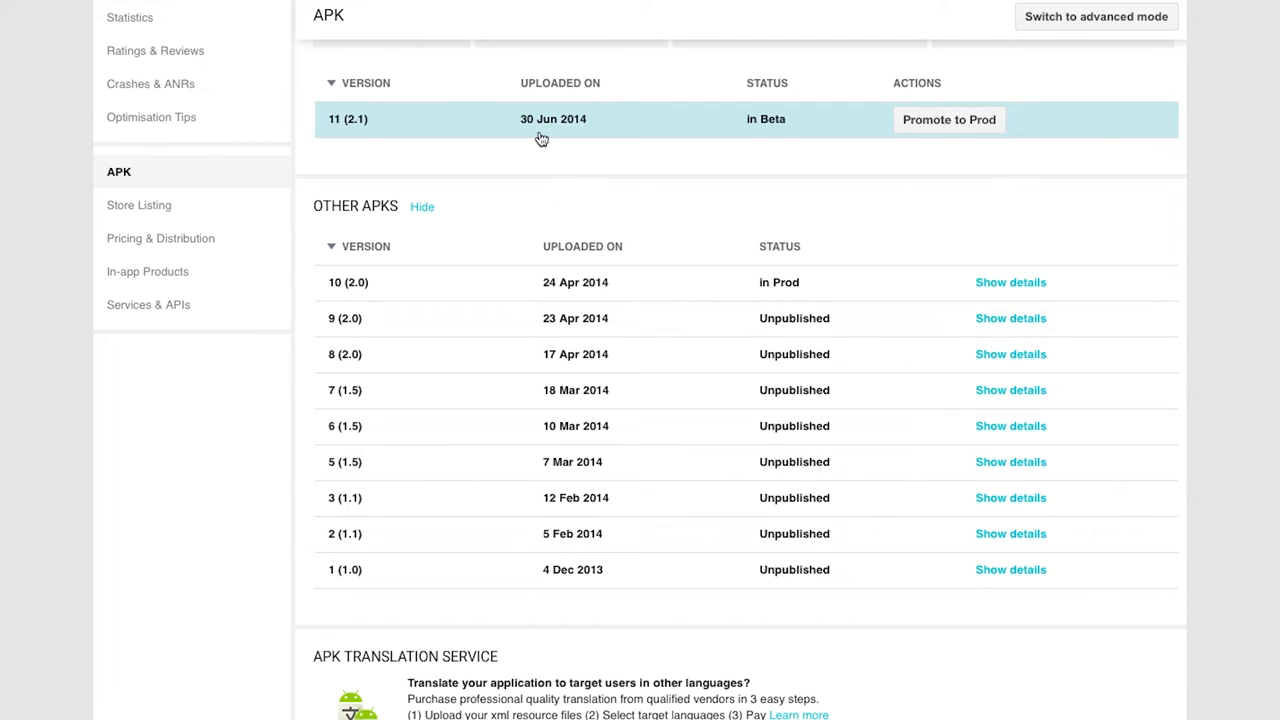
mouse_move(710, 102)
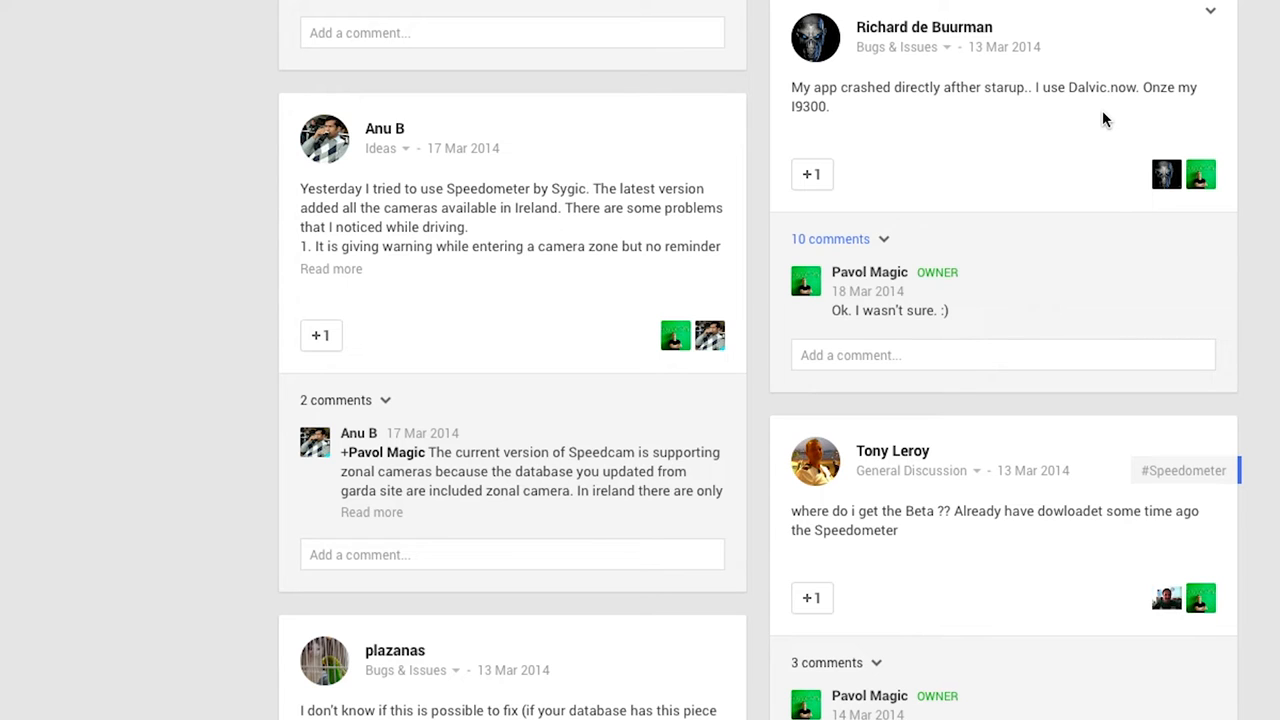
mouse_move(997, 127)
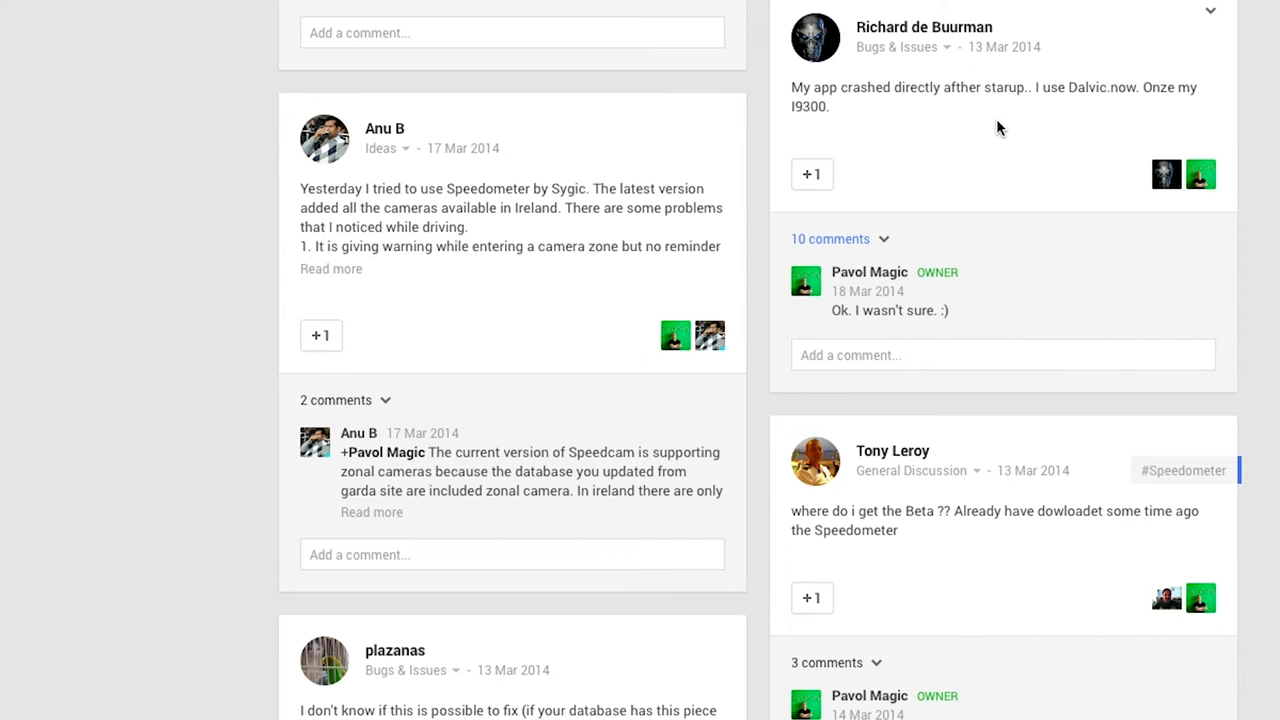
mouse_move(148, 119)
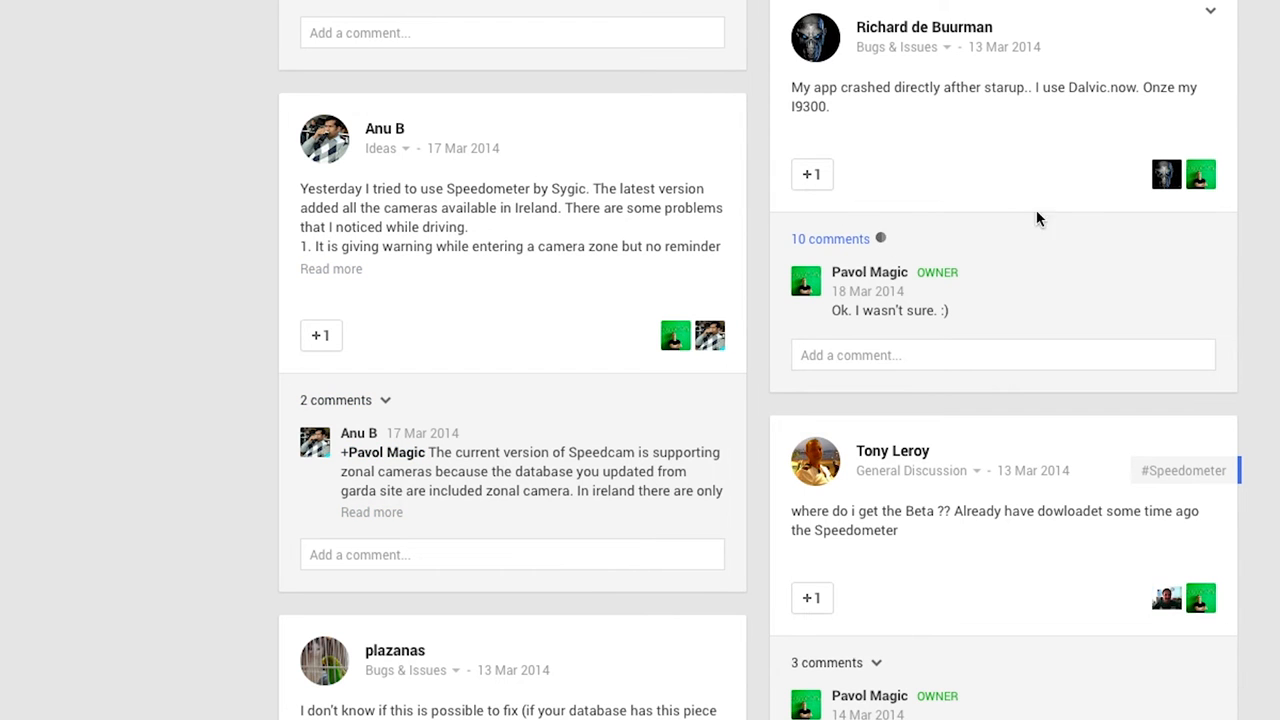
Expand all 10 comments on the startup crash report and scroll through the replies.
left_click(830, 238)
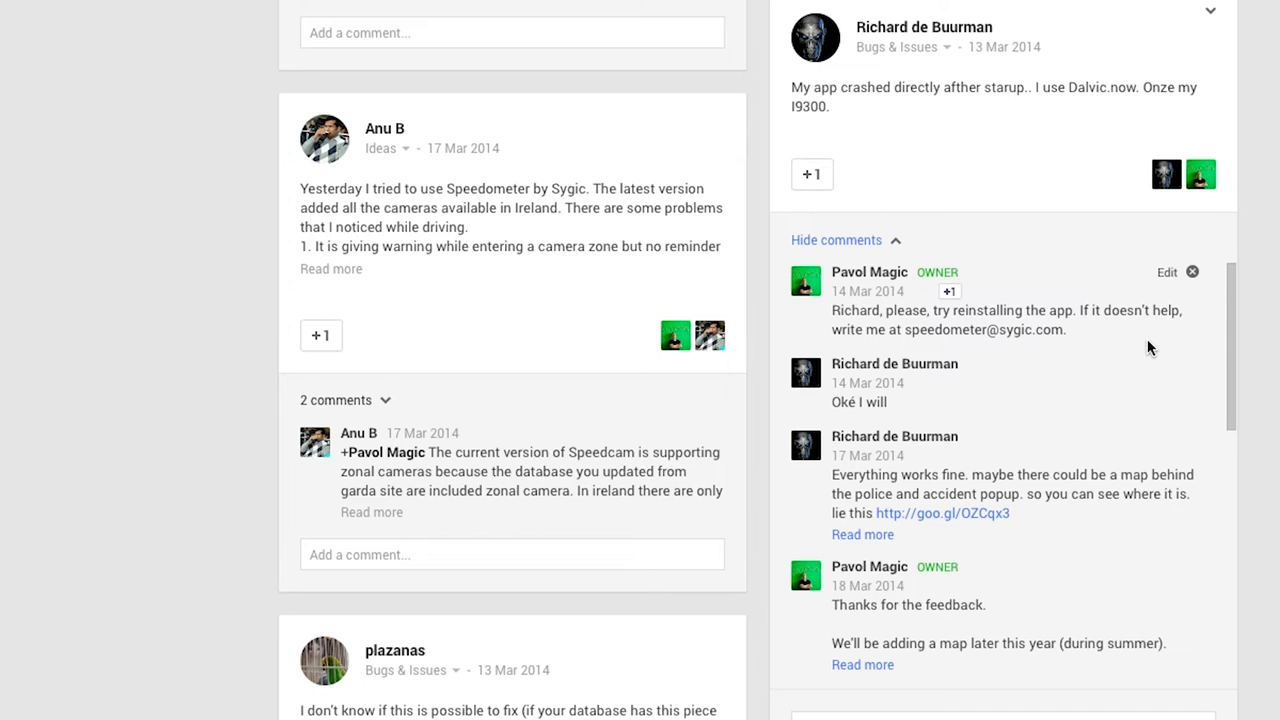
scroll("down", 3)
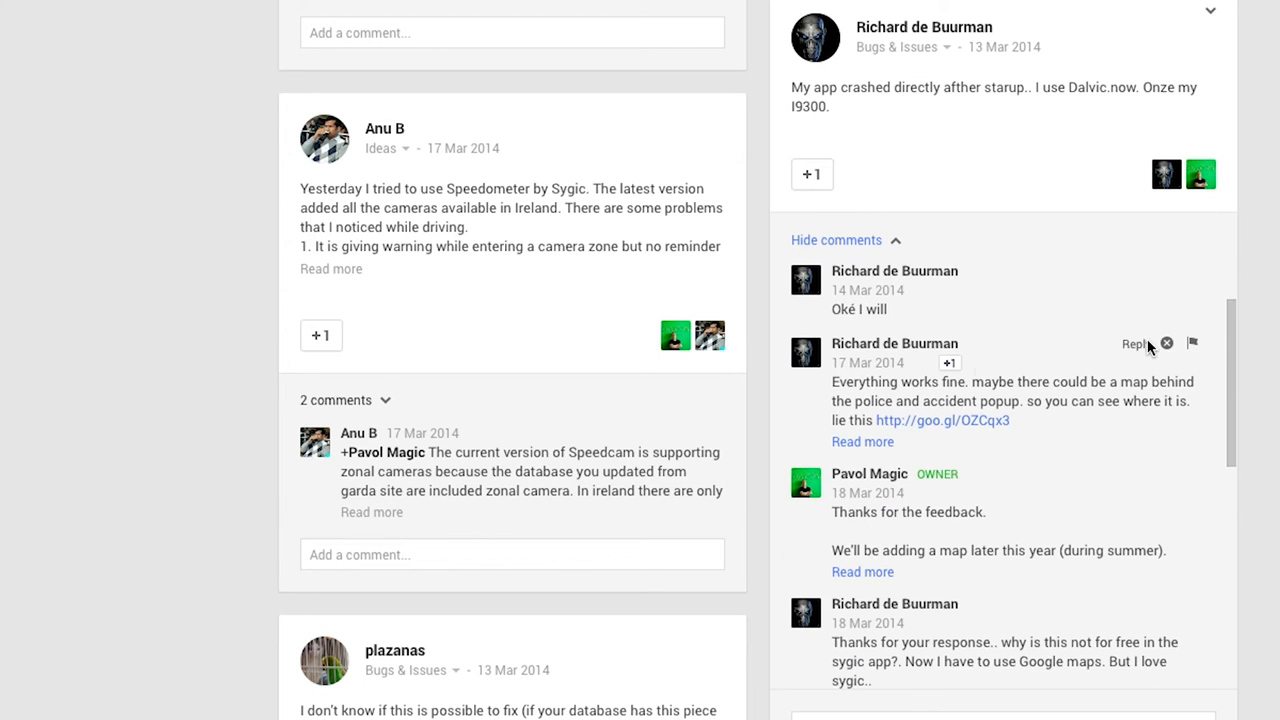
mouse_move(1059, 436)
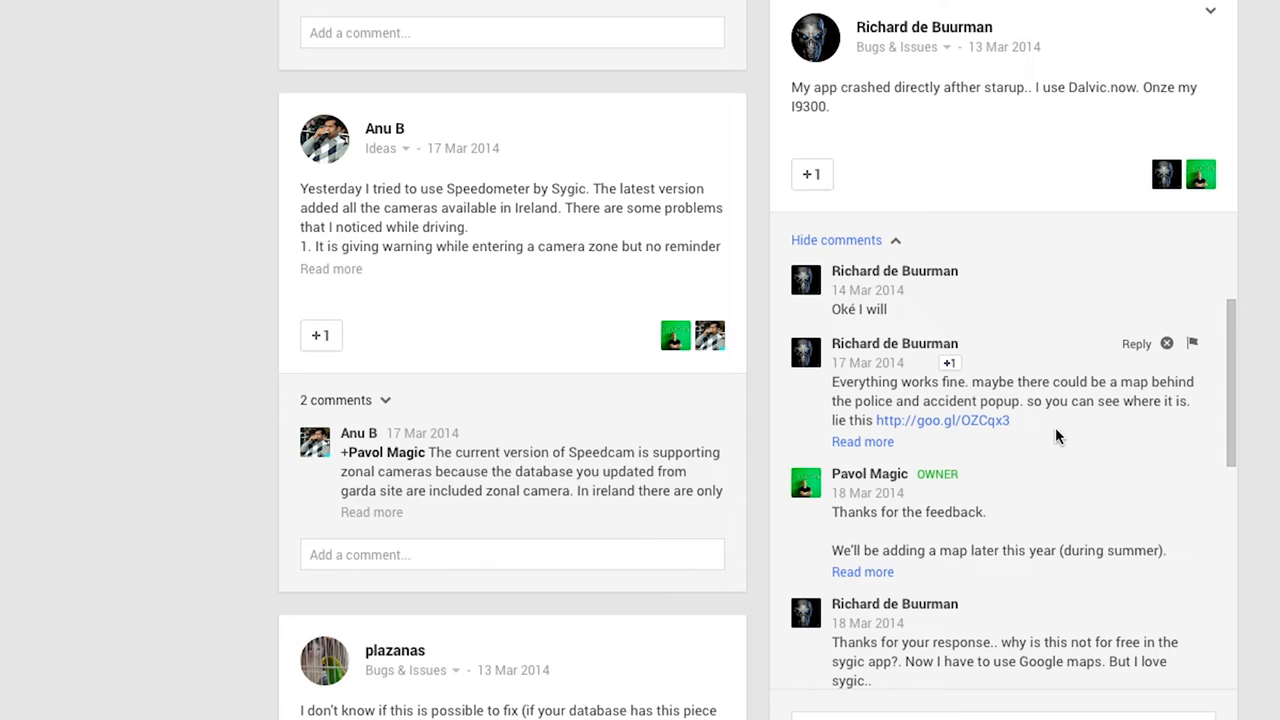